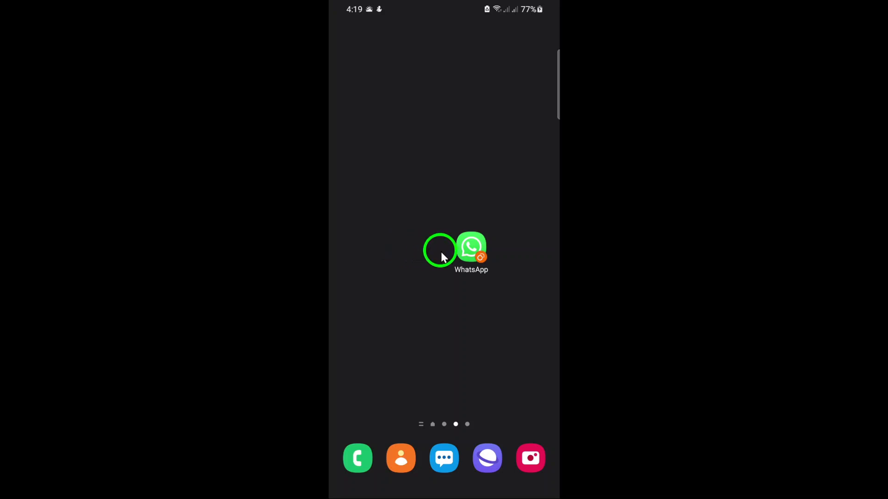
# Step: Launch WhatsApp from the home screen to show the chat list
pyautogui.click(470, 247)
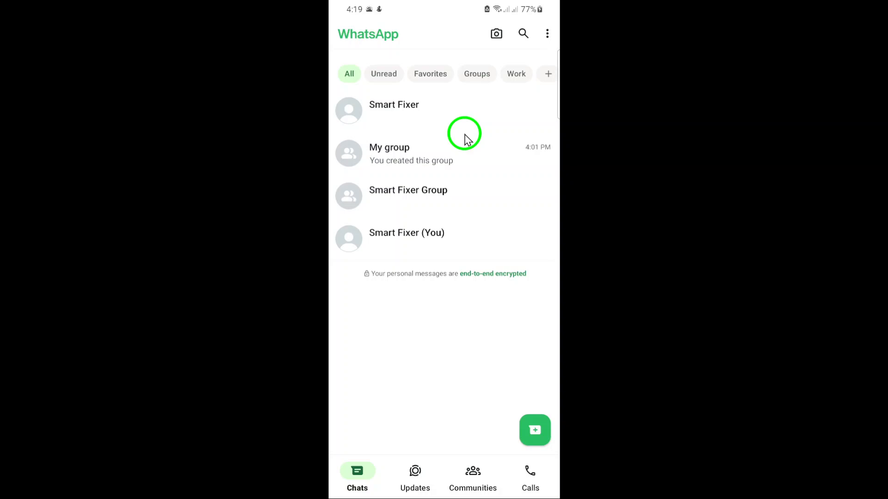
pyautogui.moveTo(483, 214)
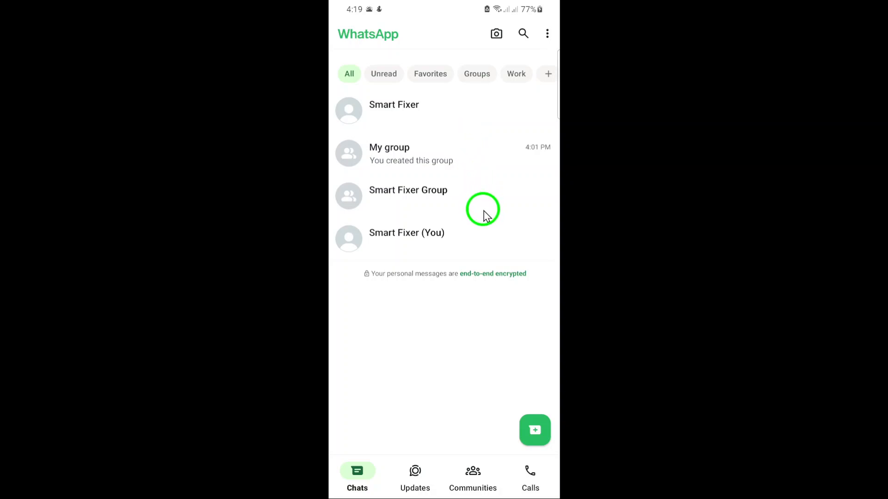
pyautogui.moveTo(451, 204)
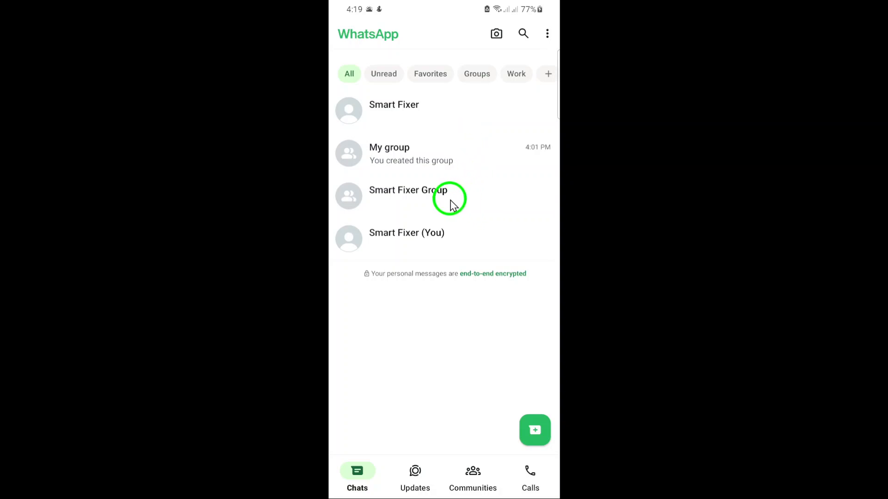
pyautogui.moveTo(483, 203)
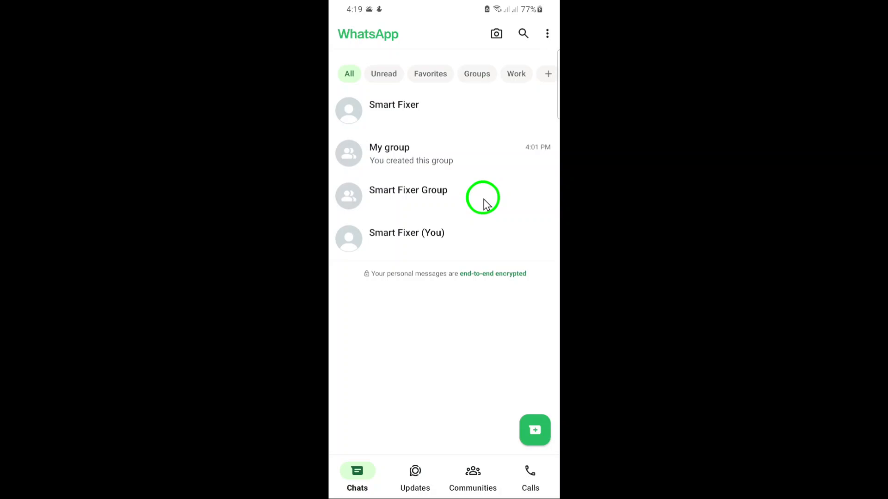
# Step: Open the Smart Fixer Group conversation from the Chats tab
pyautogui.click(407, 190)
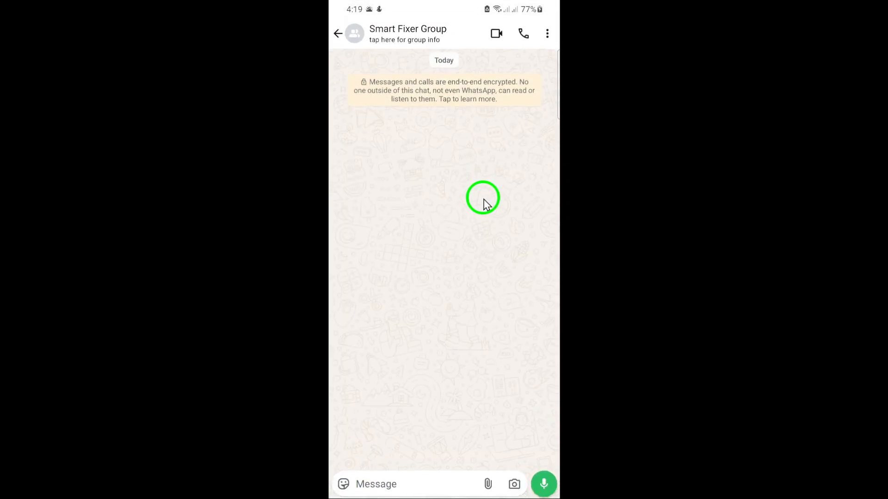
pyautogui.moveTo(507, 35)
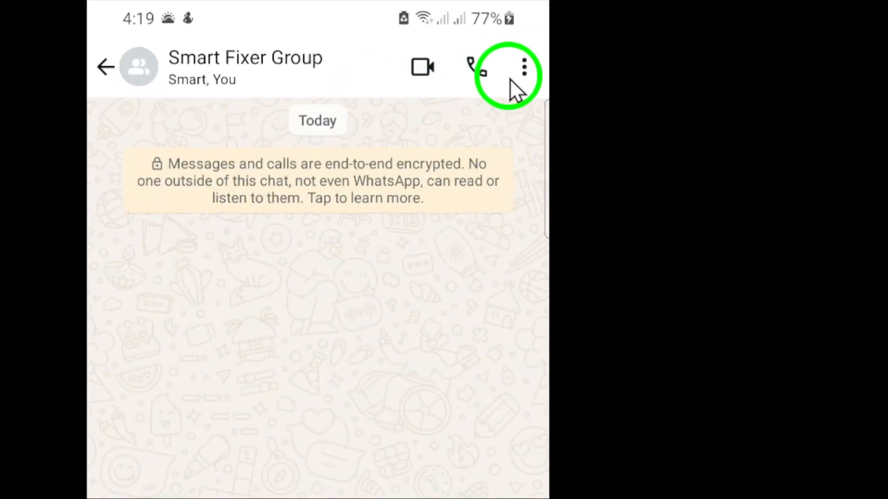
pyautogui.moveTo(472, 67)
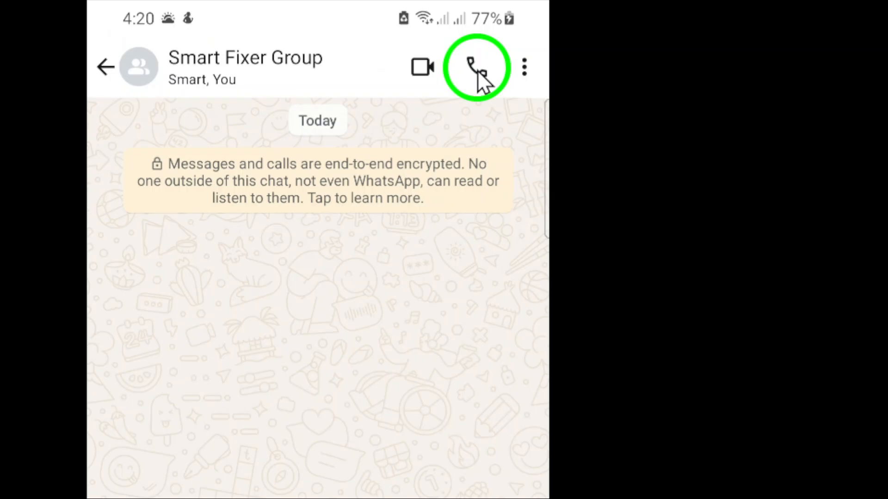
# Step: Bring up the group call options and tick Smart Fixer as the only member to ring
pyautogui.click(476, 67)
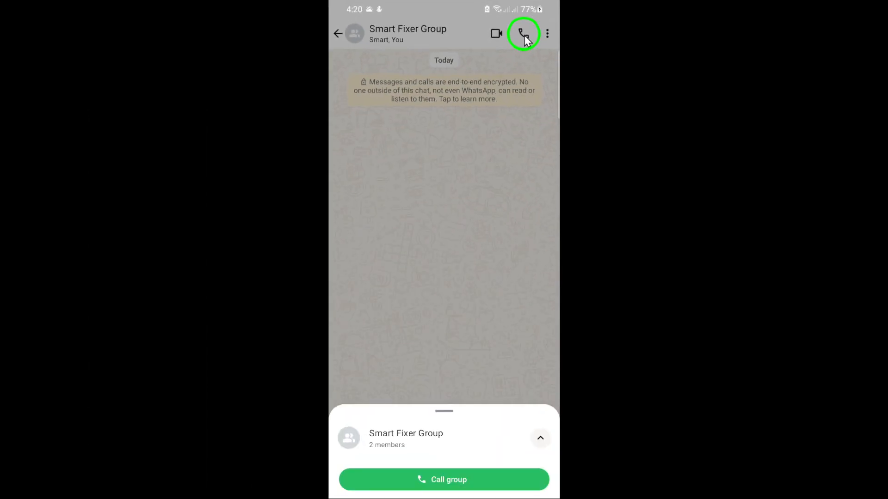
pyautogui.moveTo(511, 113)
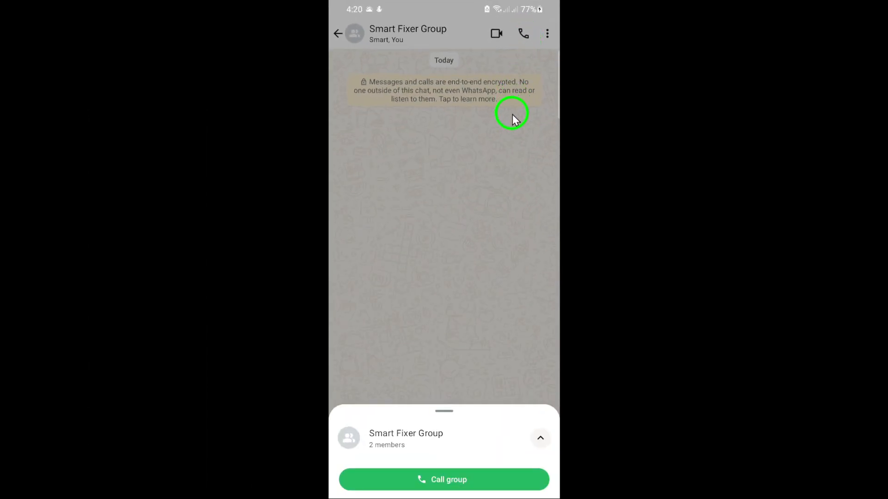
pyautogui.moveTo(442, 446)
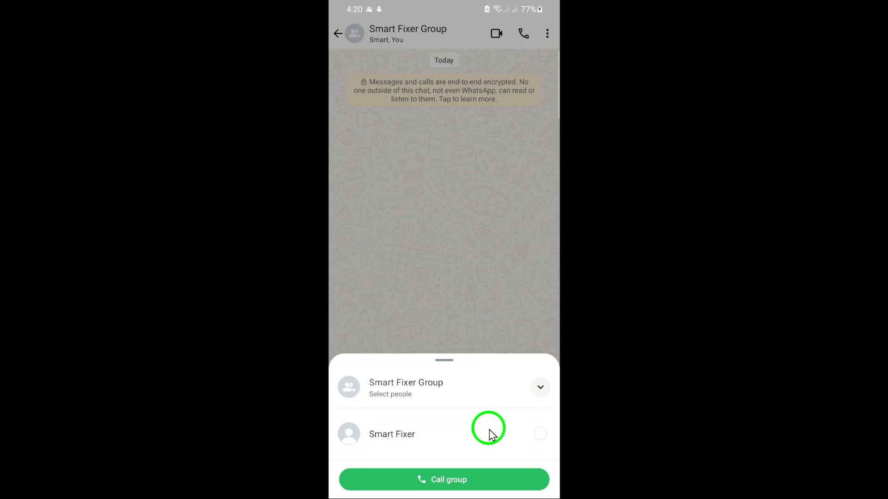
pyautogui.moveTo(493, 443)
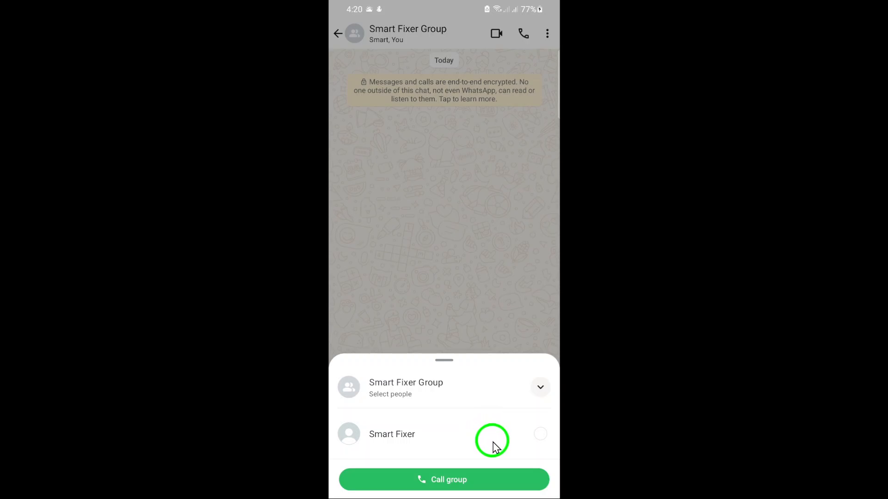
pyautogui.moveTo(483, 442)
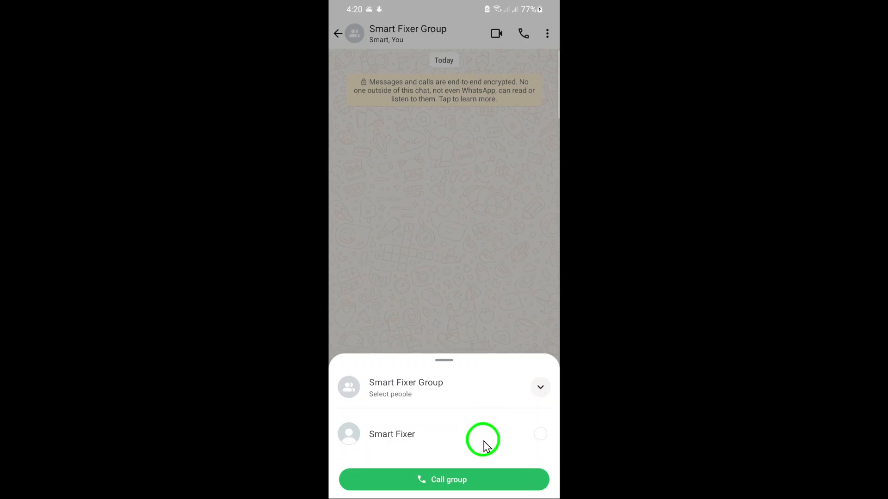
pyautogui.click(539, 433)
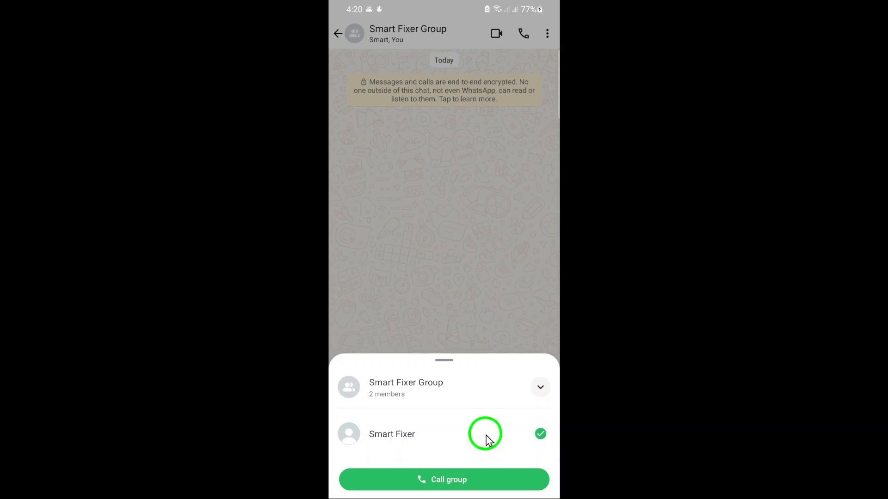
pyautogui.moveTo(482, 480)
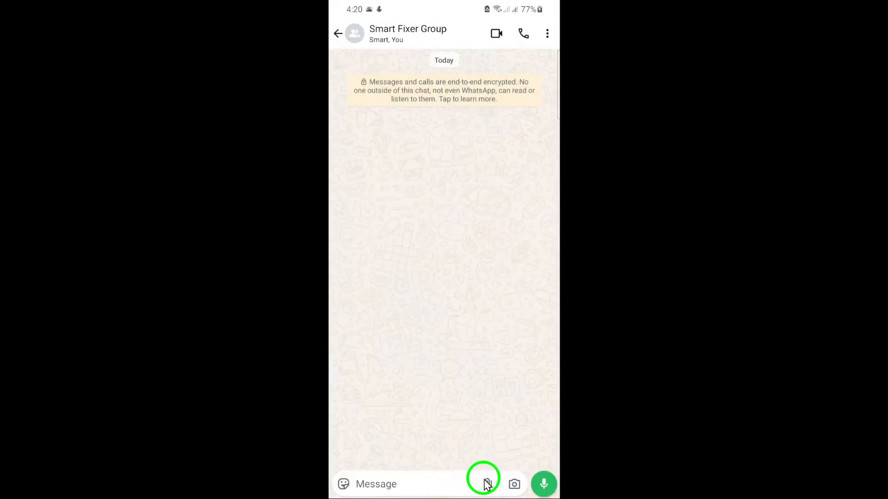
# Step: Start the voice call ringing only Smart Fixer
pyautogui.click(522, 33)
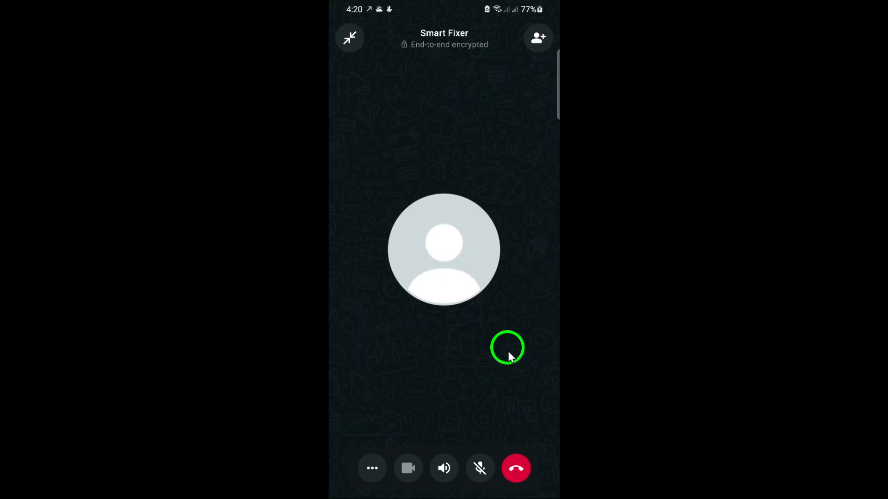
pyautogui.moveTo(516, 309)
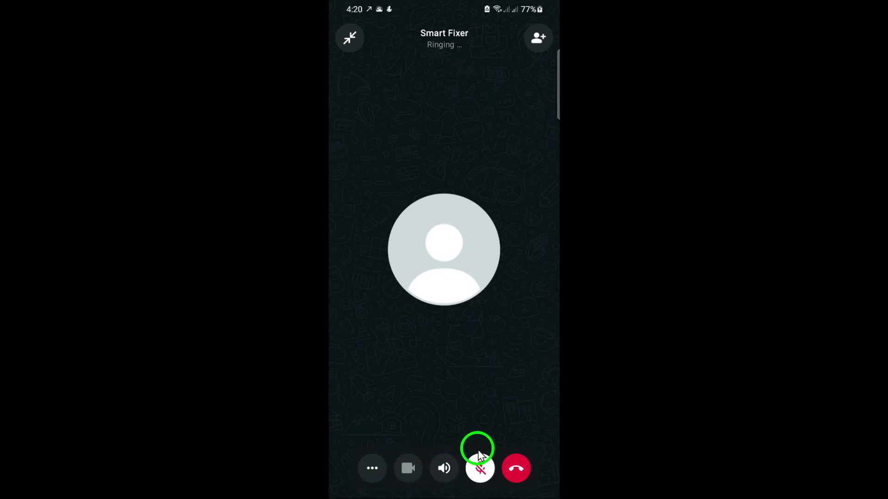
pyautogui.click(480, 468)
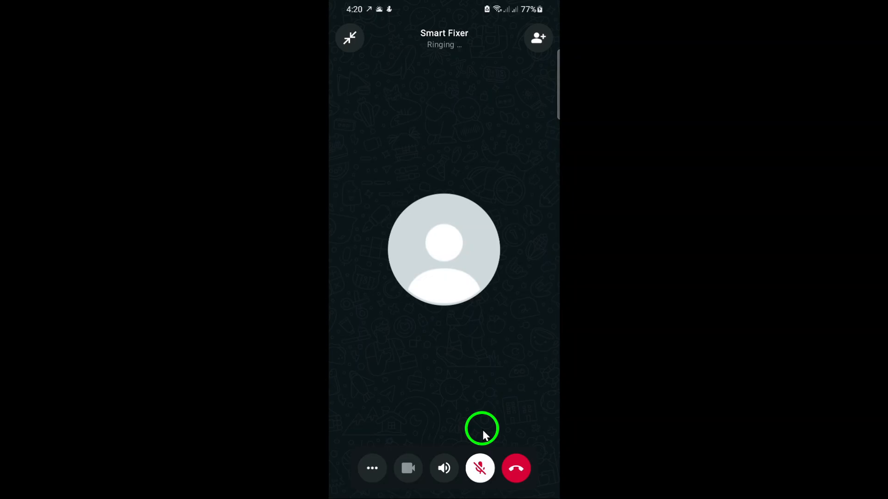
pyautogui.moveTo(440, 432)
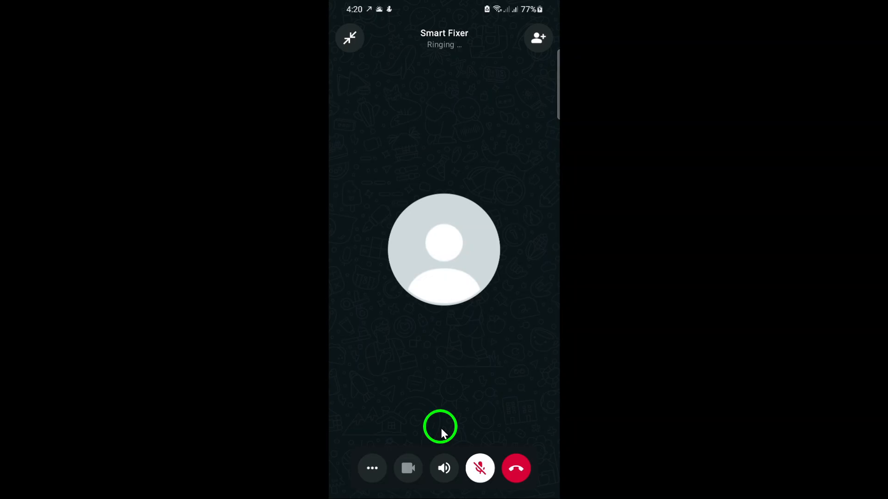
pyautogui.moveTo(469, 438)
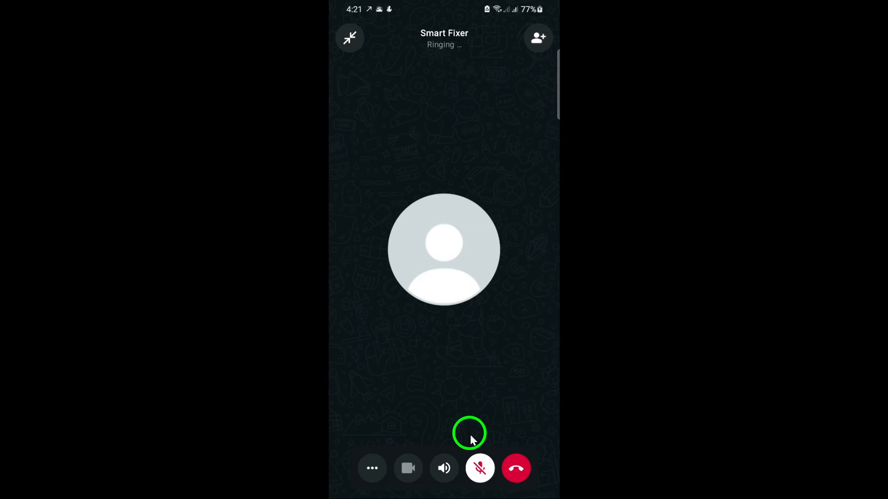
pyautogui.moveTo(484, 392)
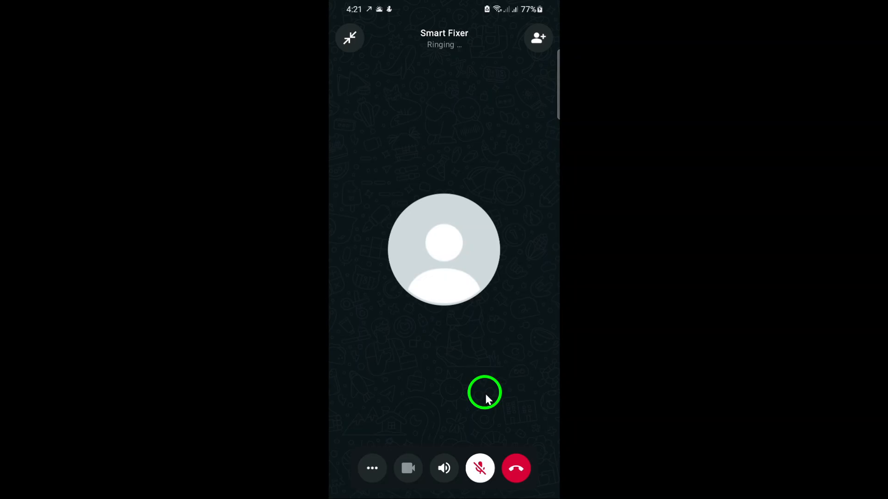
pyautogui.moveTo(460, 453)
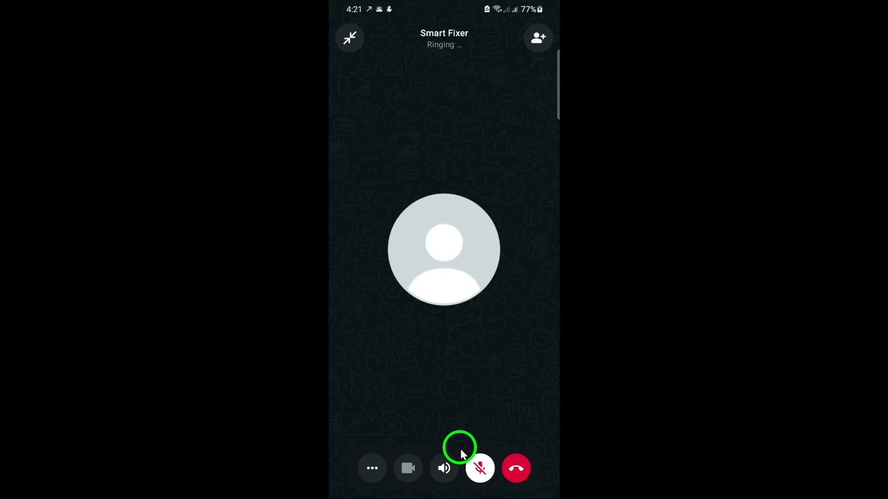
pyautogui.moveTo(468, 438)
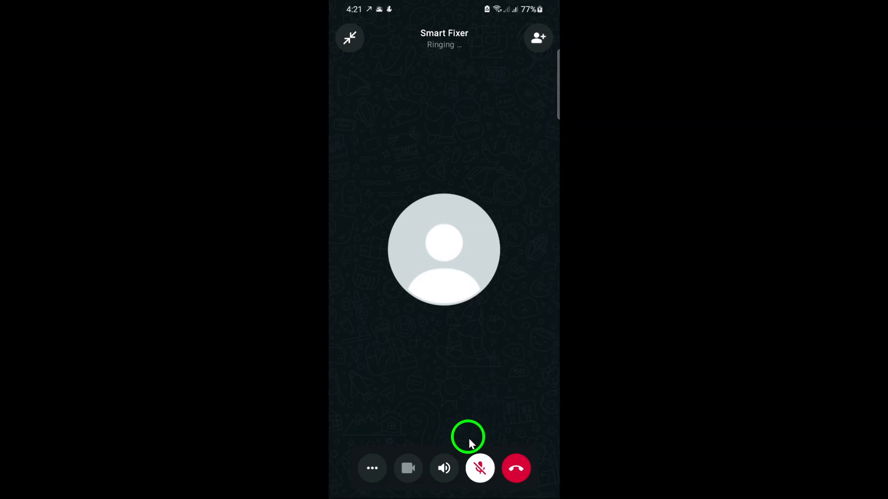